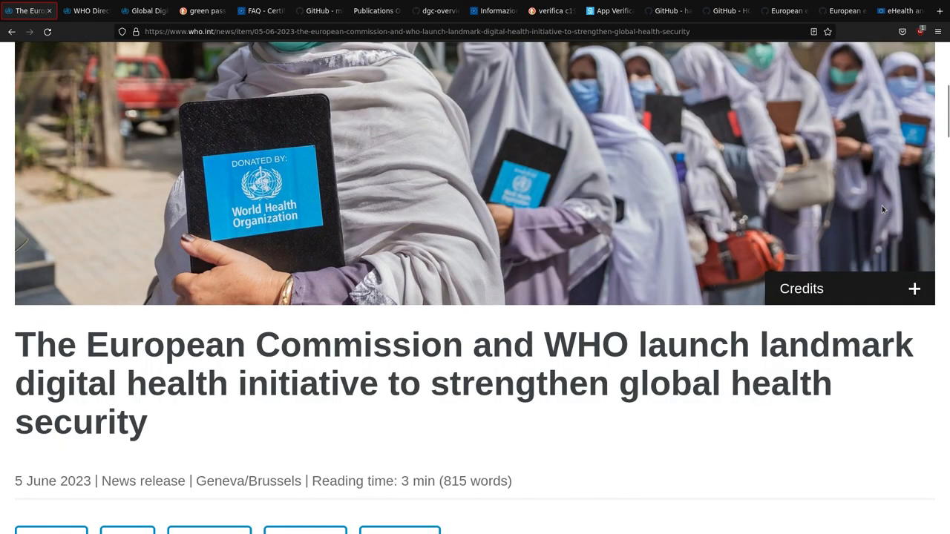
# - Read down the WHO article and highlight the paragraph on WHO taking up the EU certificate system
pyautogui.scroll(-3)
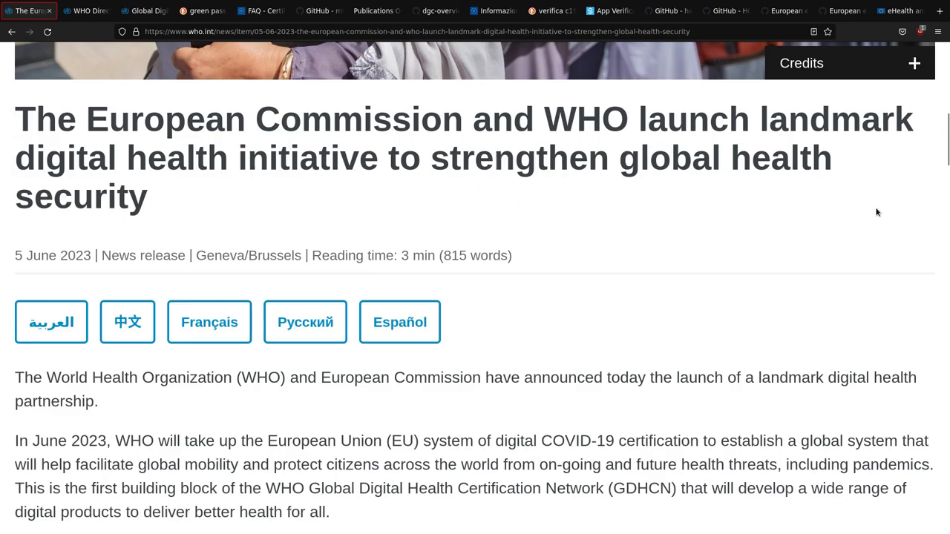
pyautogui.scroll(-3)
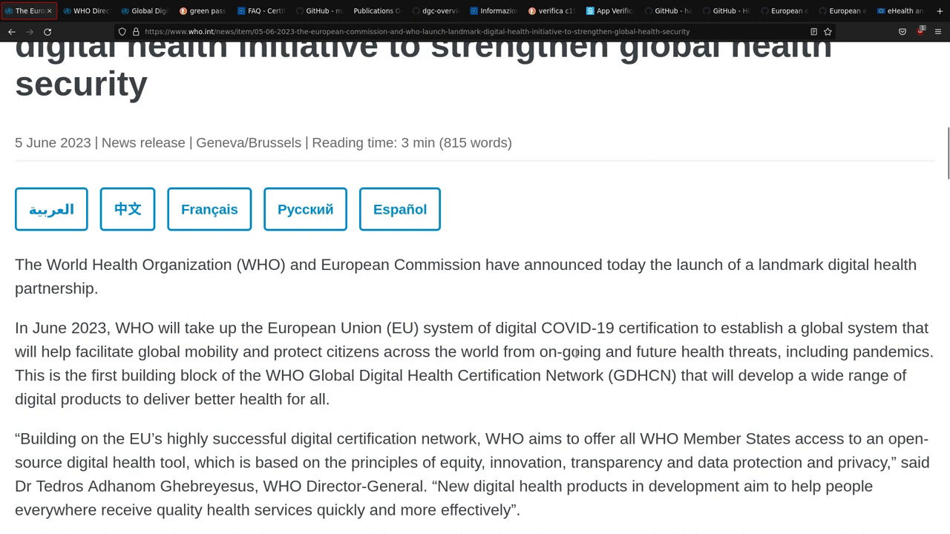
pyautogui.moveTo(807, 403)
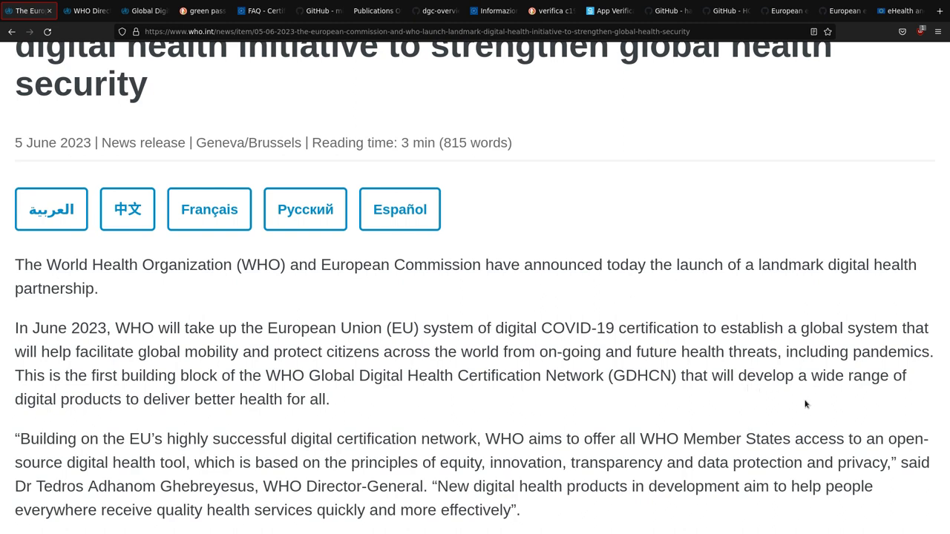
pyautogui.scroll(-3)
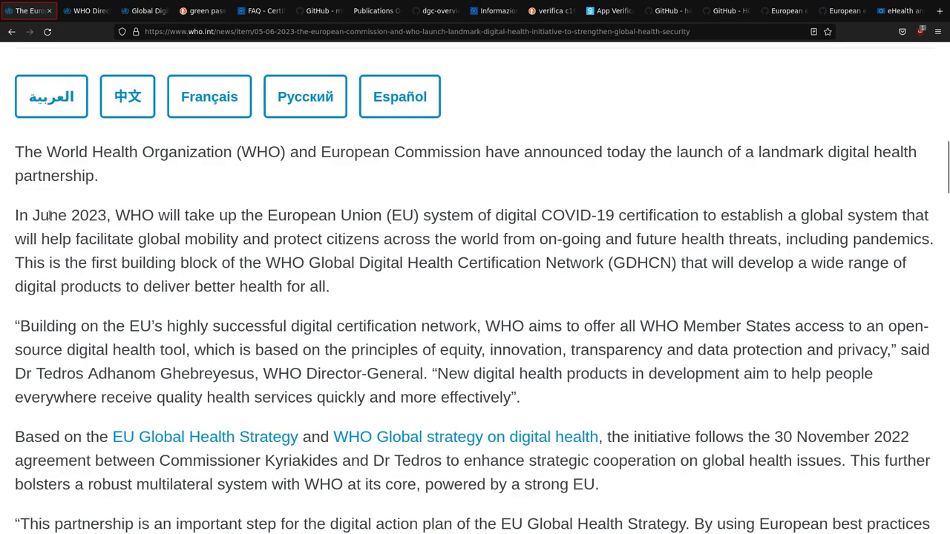
pyautogui.moveTo(14, 215); pyautogui.dragTo(923, 239)
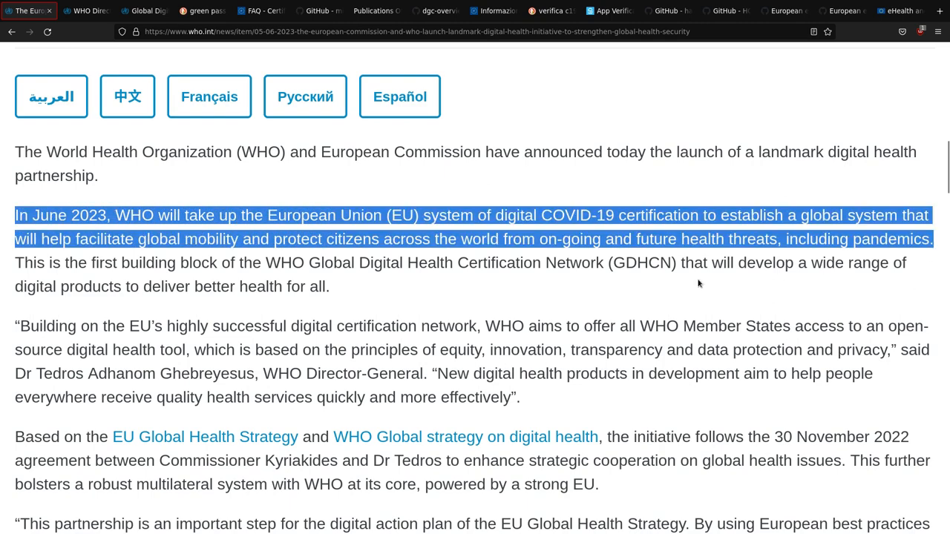
pyautogui.scroll(-3)
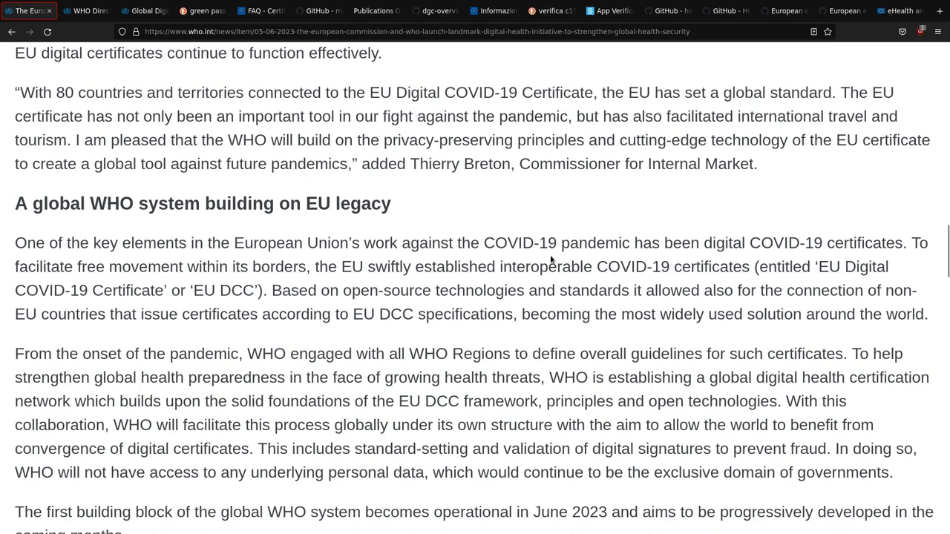
pyautogui.moveTo(748, 246)
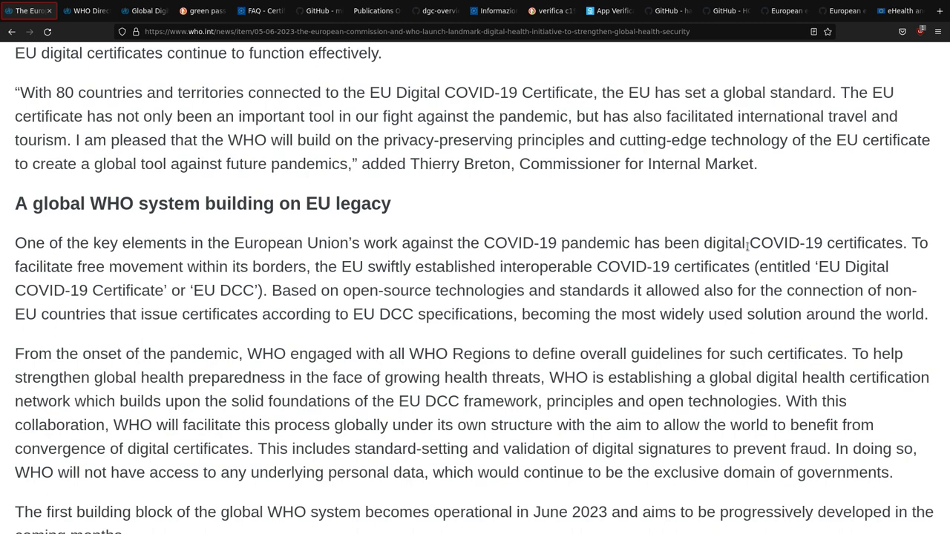
# - Continue to the end of the article and highlight its mention of future pandemics
pyautogui.scroll(-3)
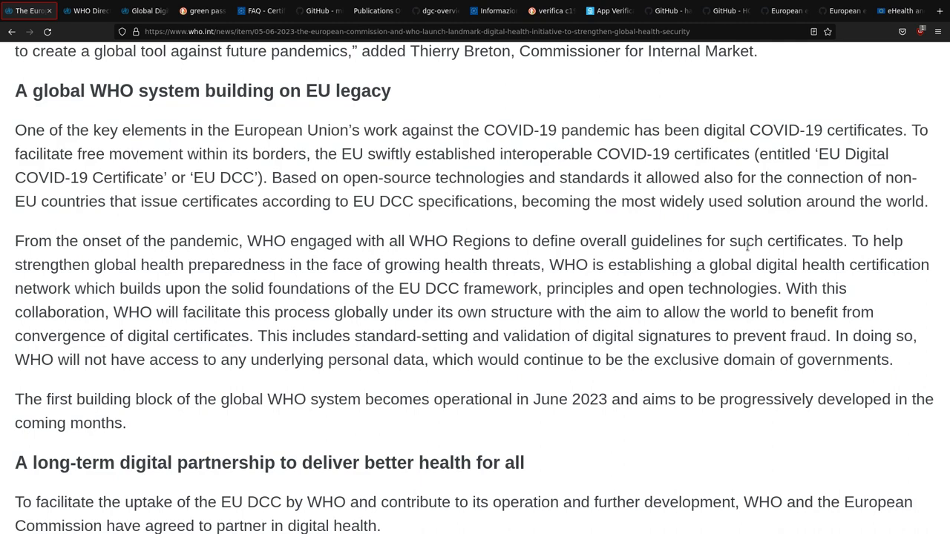
pyautogui.scroll(-3)
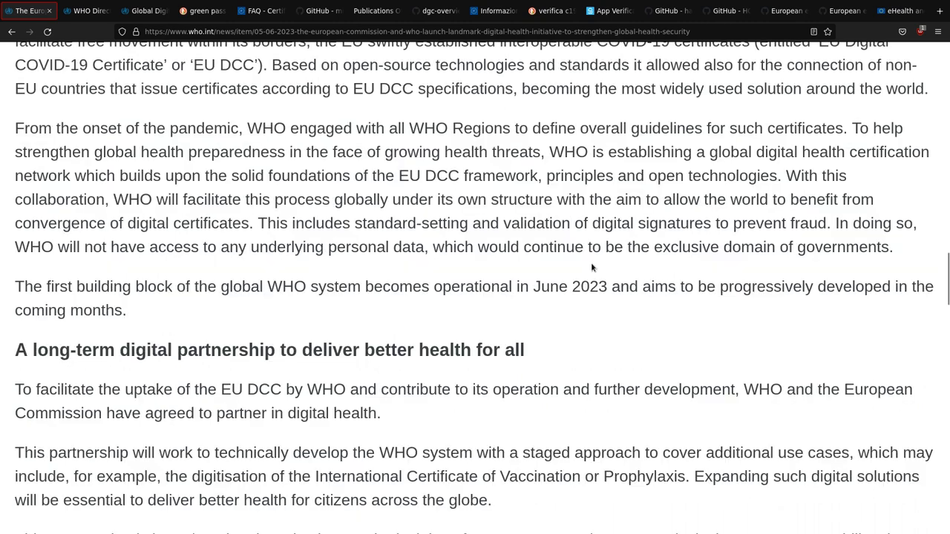
pyautogui.scroll(-3)
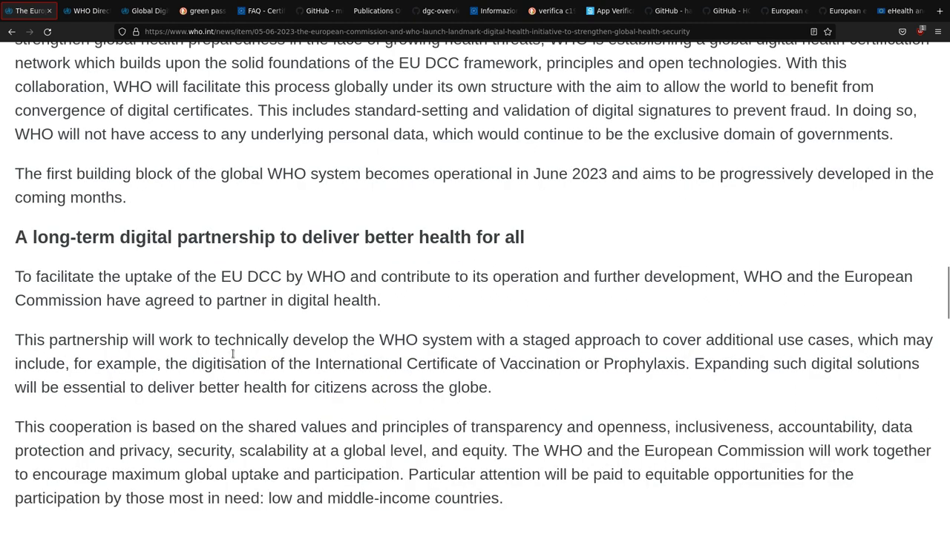
pyautogui.moveTo(164, 364); pyautogui.dragTo(695, 364)
pyautogui.write('future')
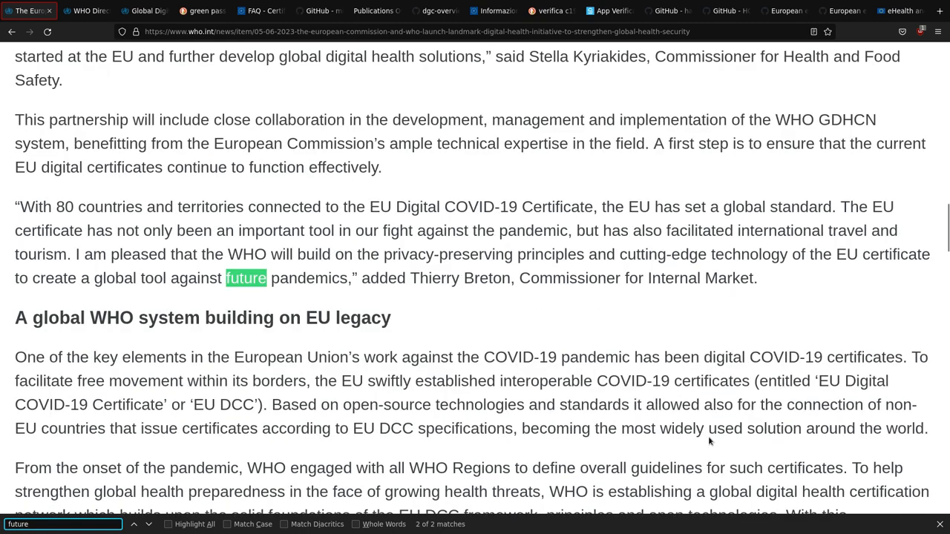
pyautogui.moveTo(74, 253); pyautogui.dragTo(243, 254)
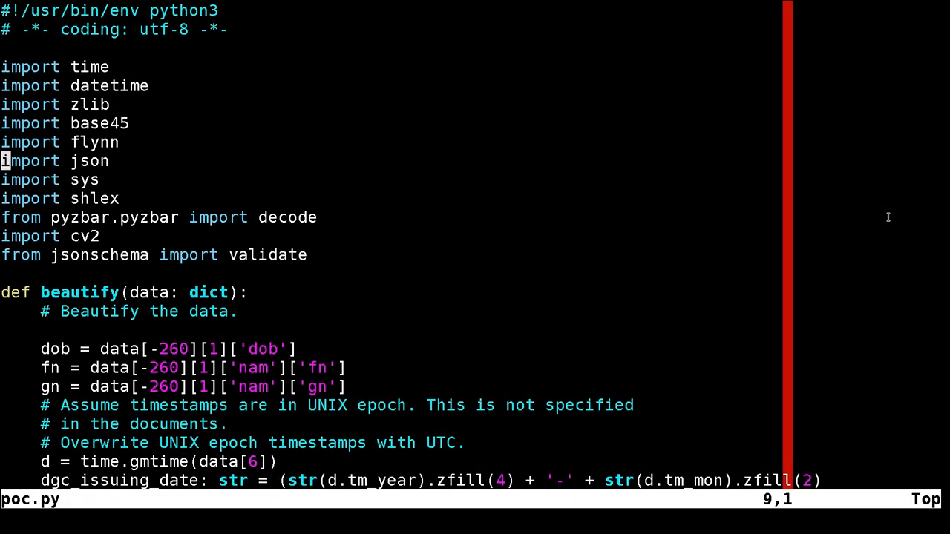
# - Scroll through poc.py past the beautify function down to the QR-reading main loop
pyautogui.scroll(-3)
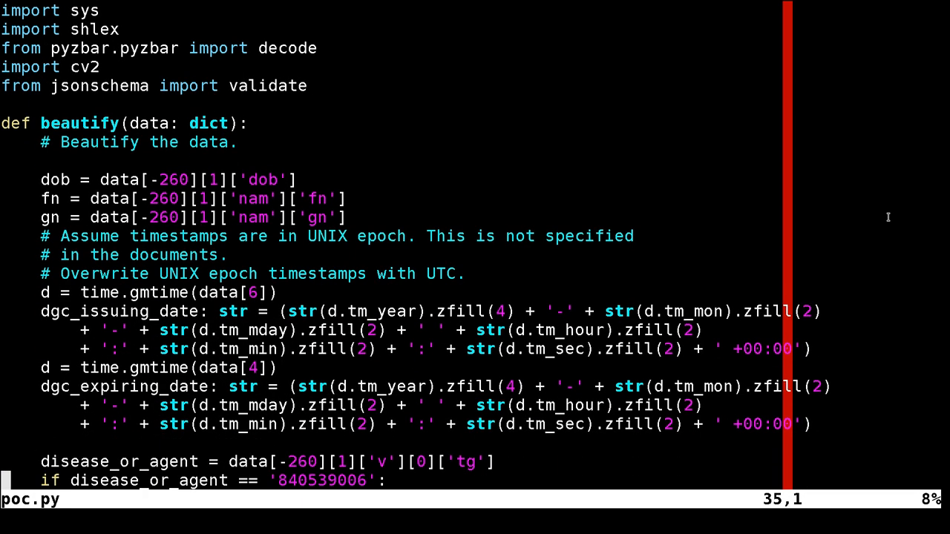
pyautogui.scroll(-3)
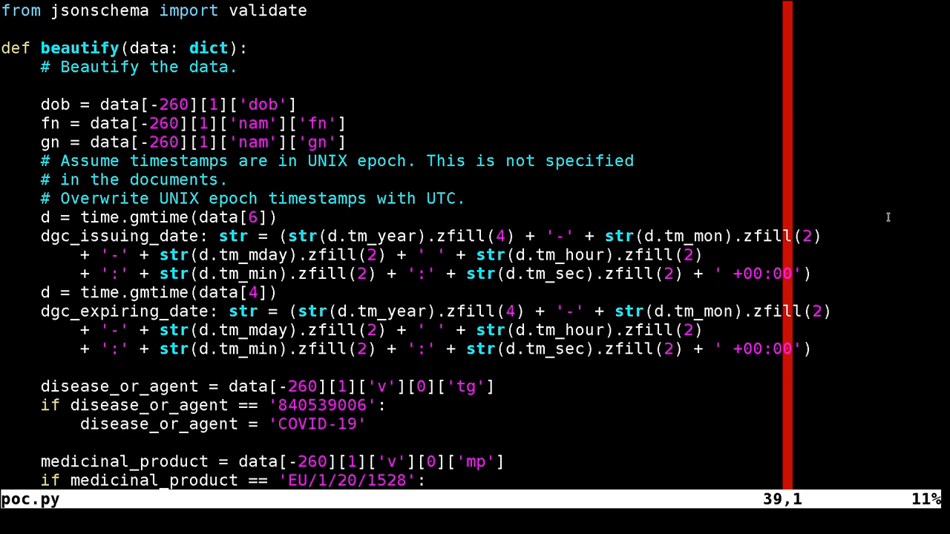
pyautogui.scroll(-3)
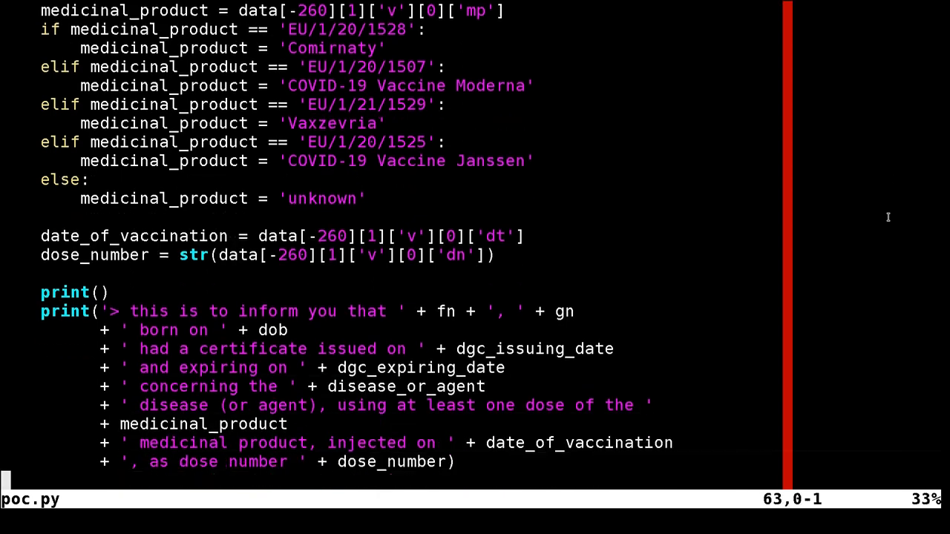
pyautogui.scroll(-3)
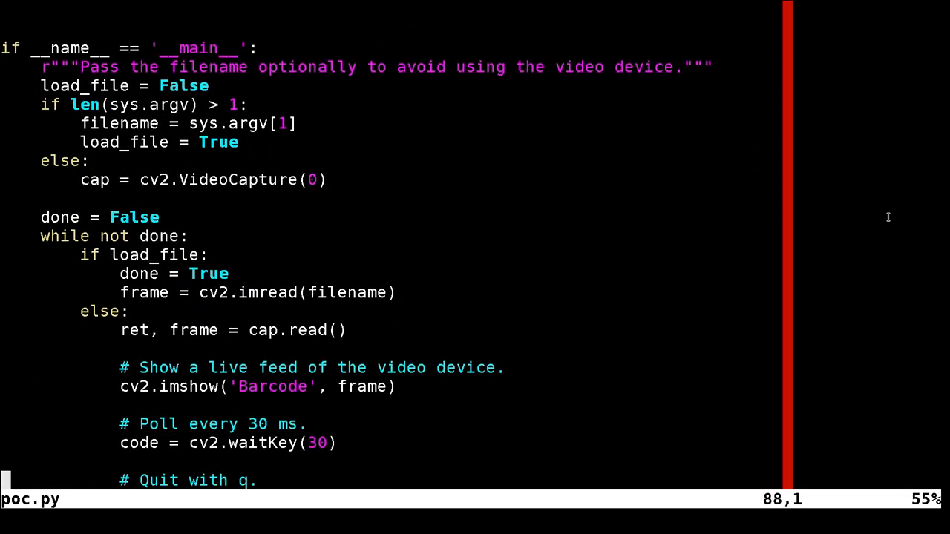
pyautogui.scroll(-3)
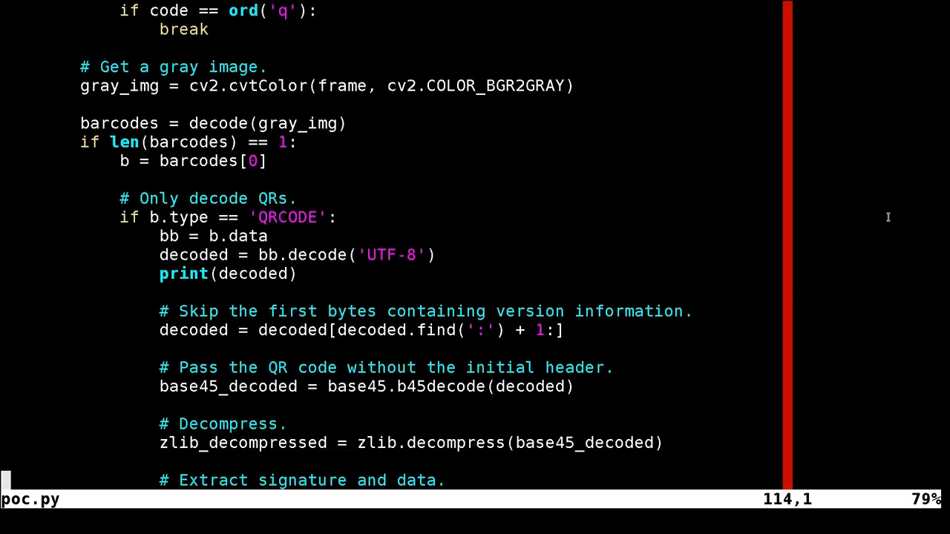
pyautogui.scroll(-3)
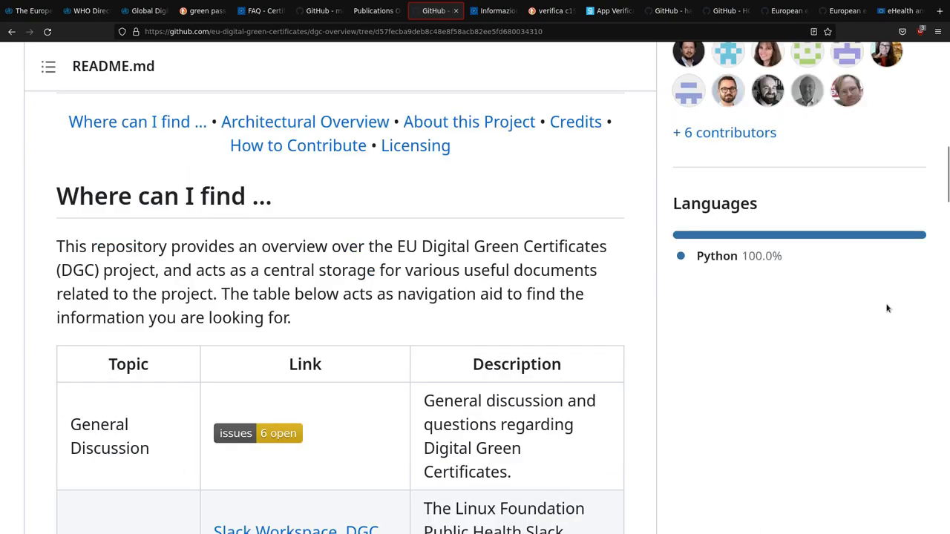
# - Scroll through certificate-governance.md's CSCA trust model sections to the end
pyautogui.scroll(-3)
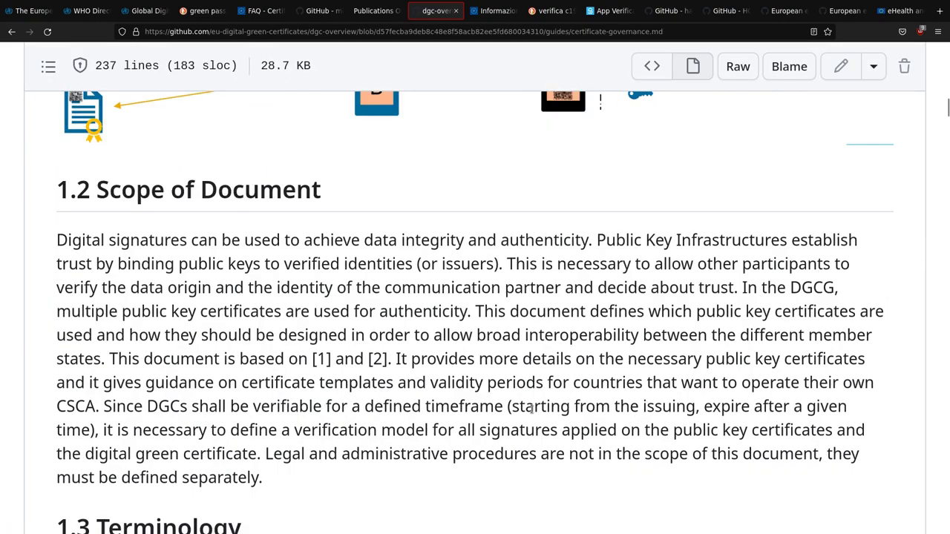
pyautogui.scroll(-3)
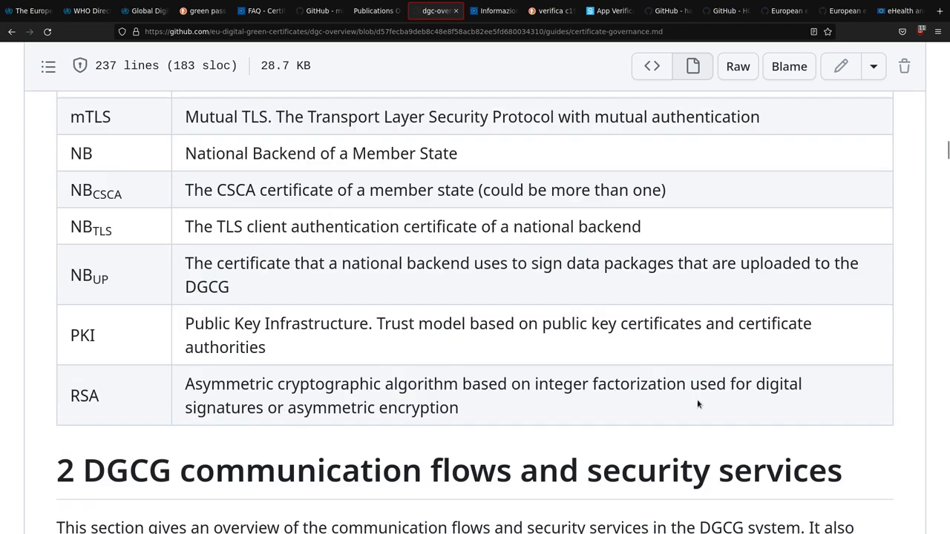
pyautogui.scroll(-3)
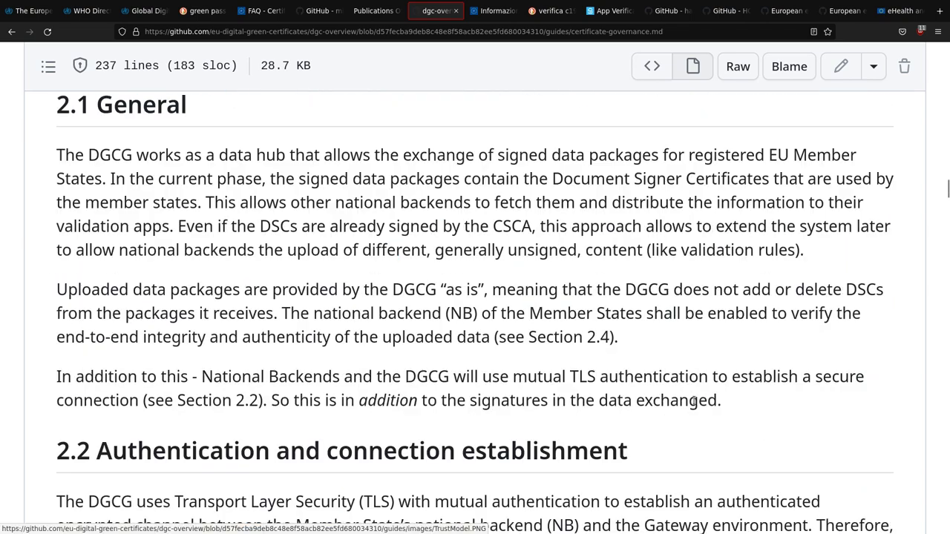
pyautogui.scroll(-3)
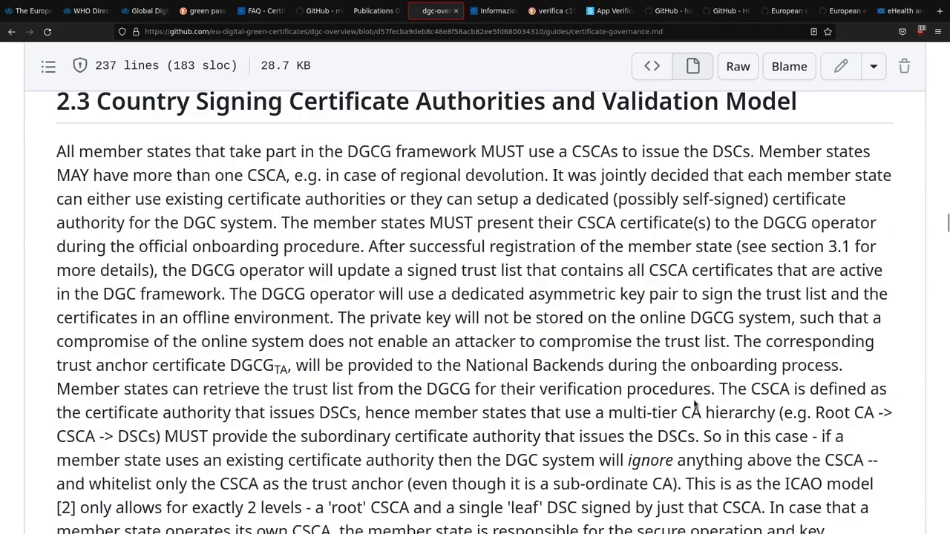
pyautogui.scroll(-3)
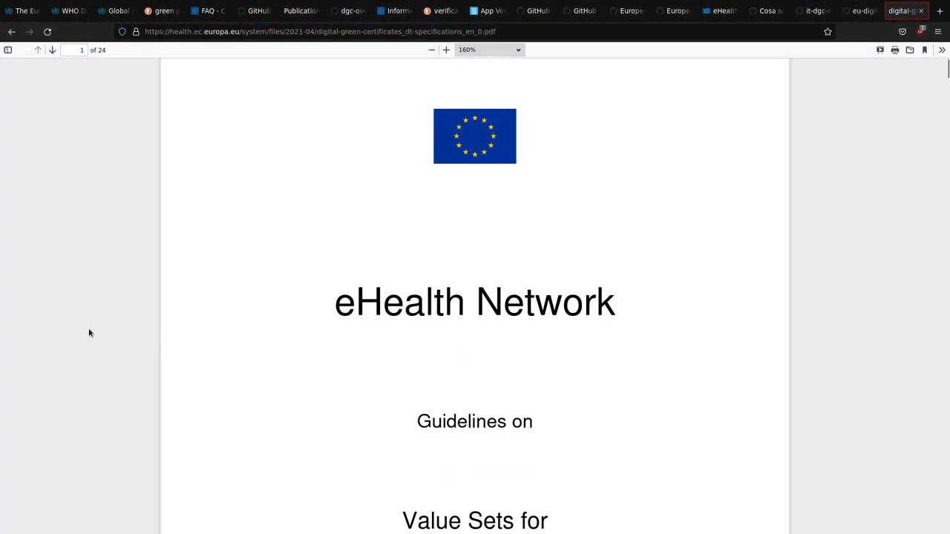
# - Page through the PDF's vaccination, test and recovery certificate dataset field lists
pyautogui.scroll(-3)
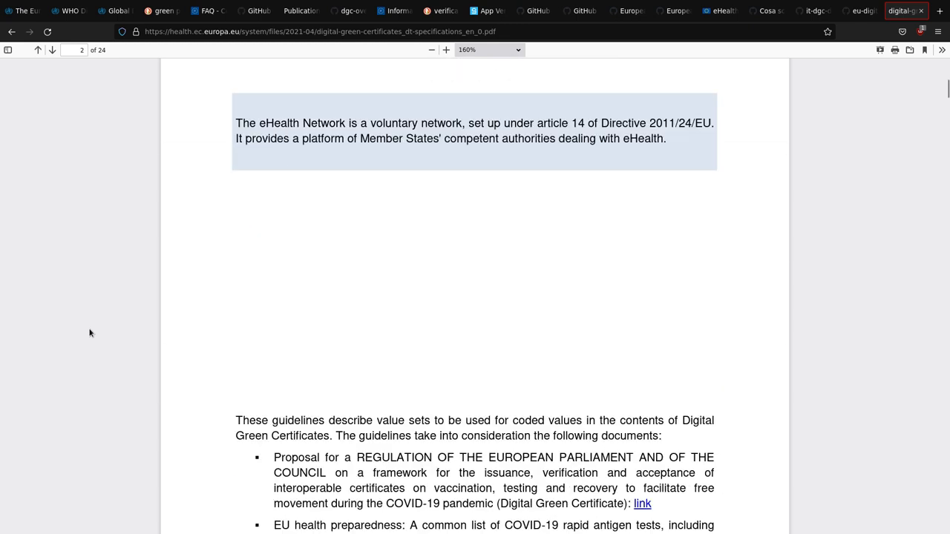
pyautogui.scroll(-3)
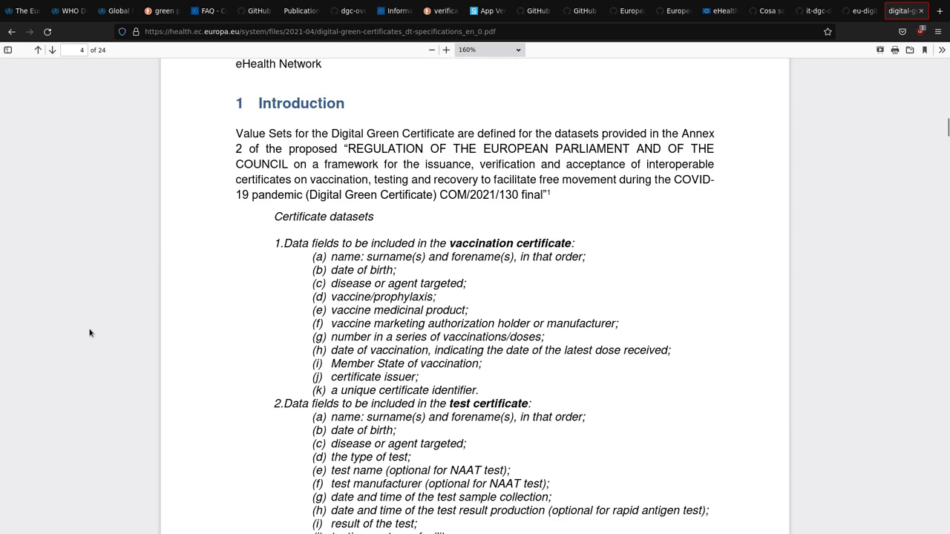
pyautogui.scroll(-3)
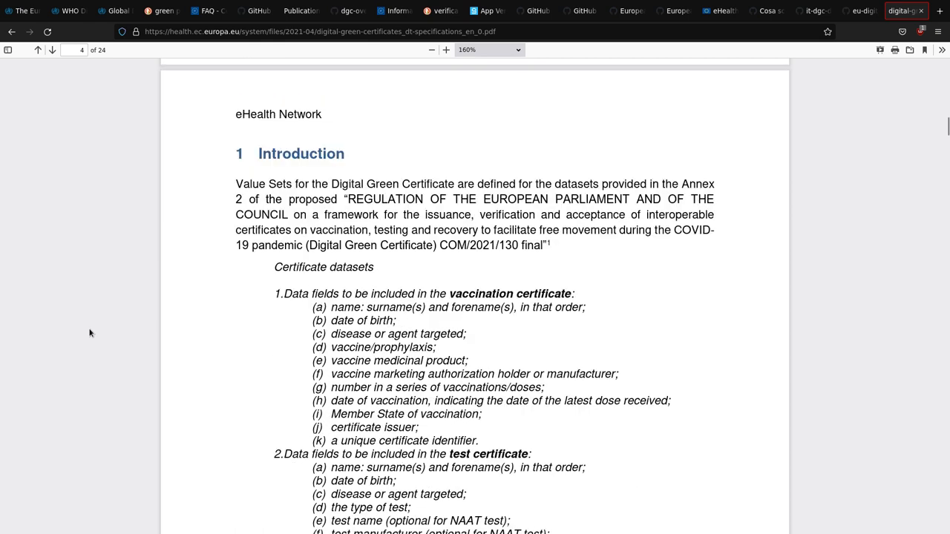
pyautogui.scroll(-3)
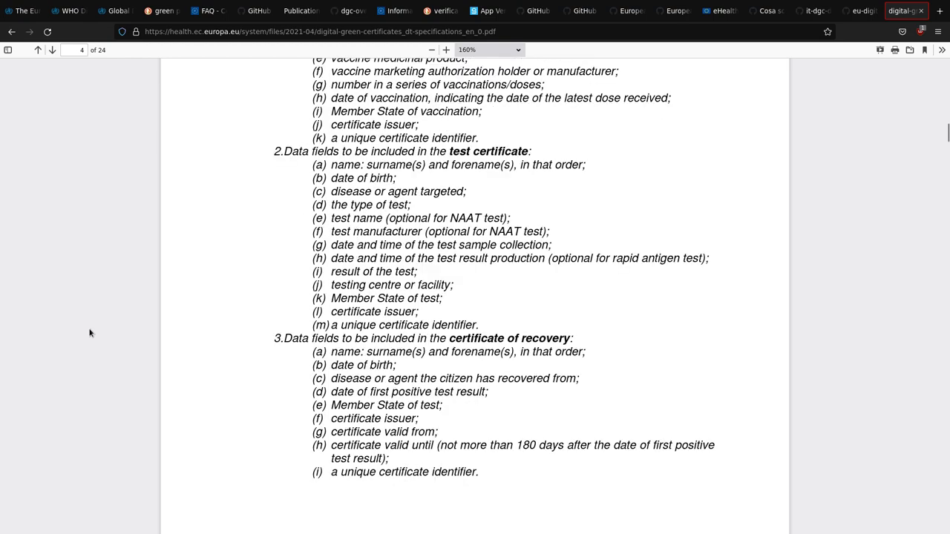
pyautogui.scroll(-3)
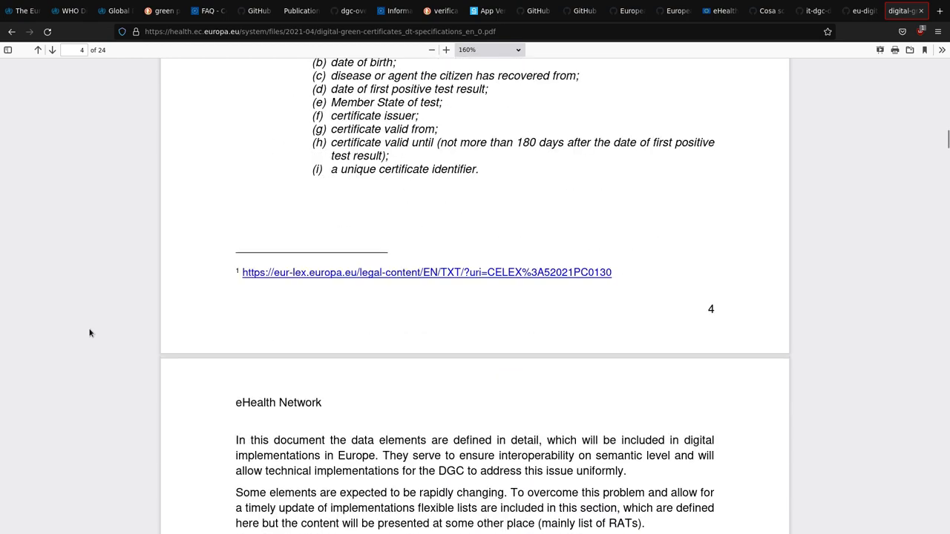
pyautogui.scroll(-3)
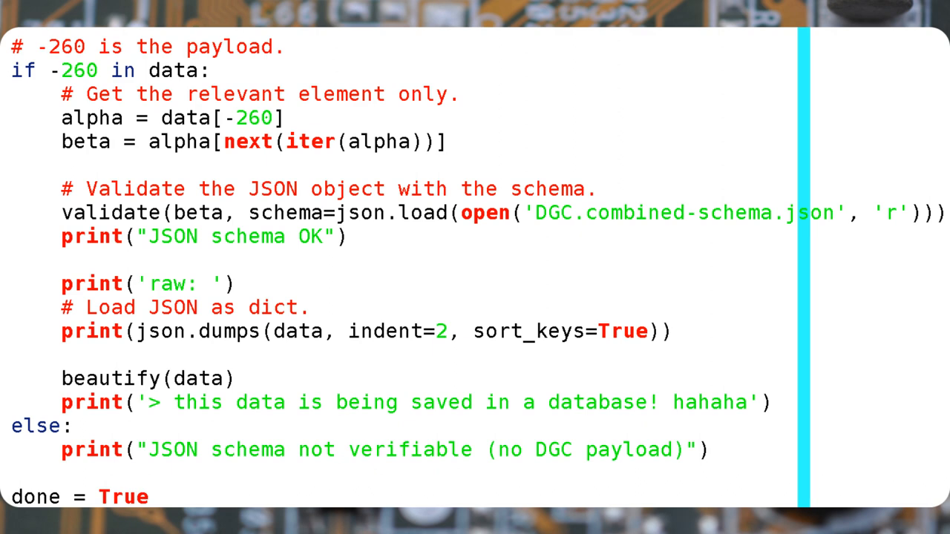
# - Scroll the payload-validation code before showing the decoded Swiss certificate output
pyautogui.scroll(-3)
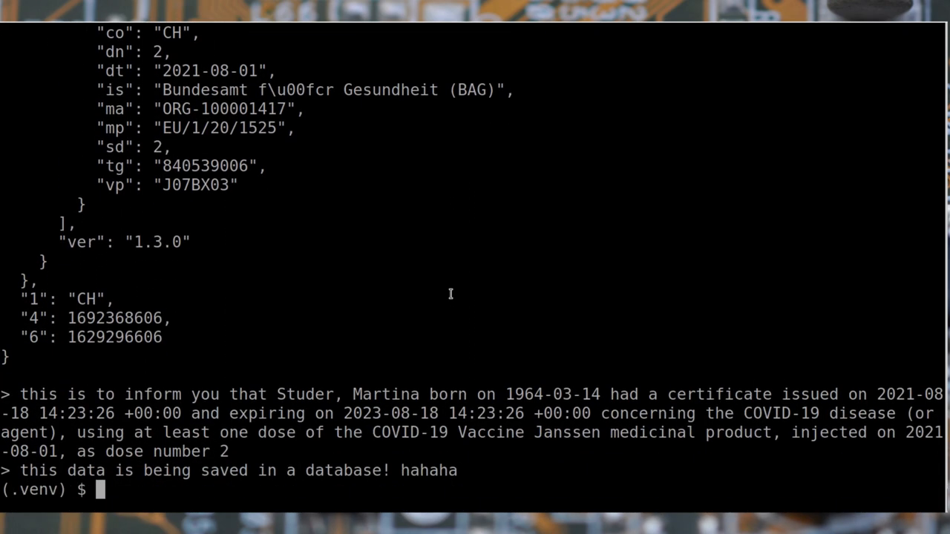
pyautogui.moveTo(175, 454)
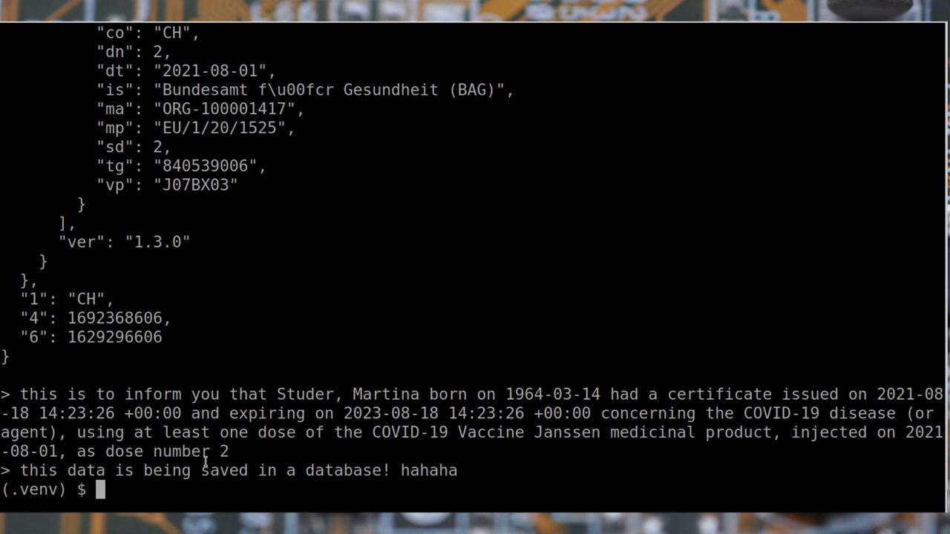
# - Activate the venv and run ./poc.py 1.png to decode a Belgian Vaxzevria certificate
pyautogui.write('. .venv/bin/activate && ./poc.py 1.png')
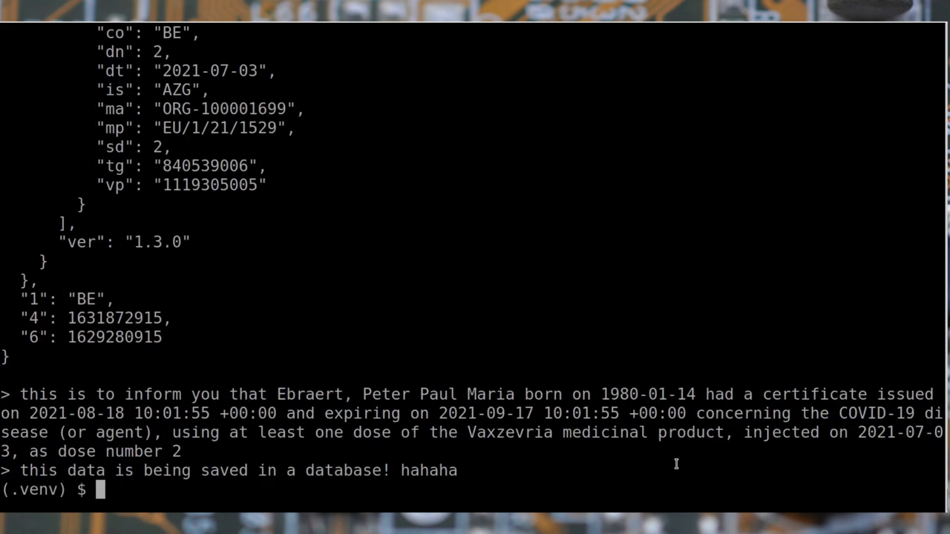
pyautogui.moveTo(689, 448)
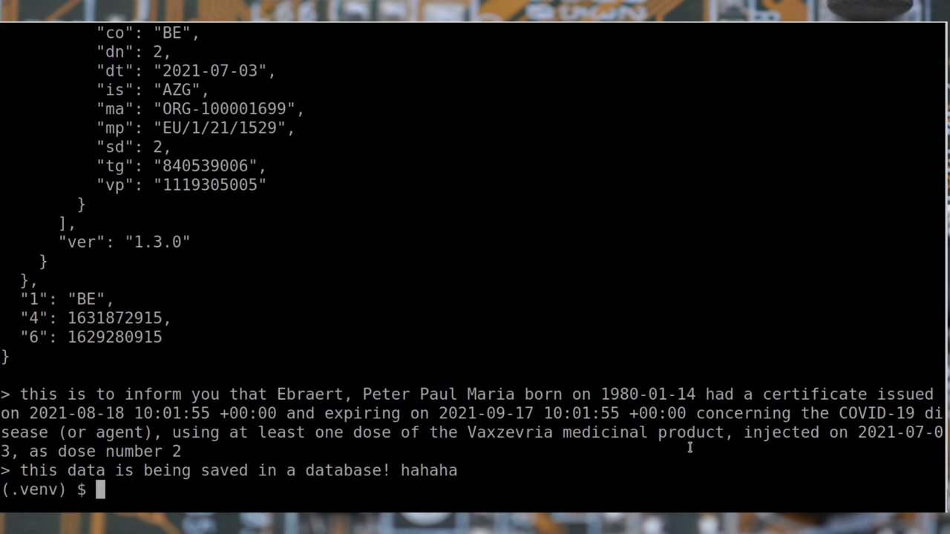
pyautogui.moveTo(813, 307)
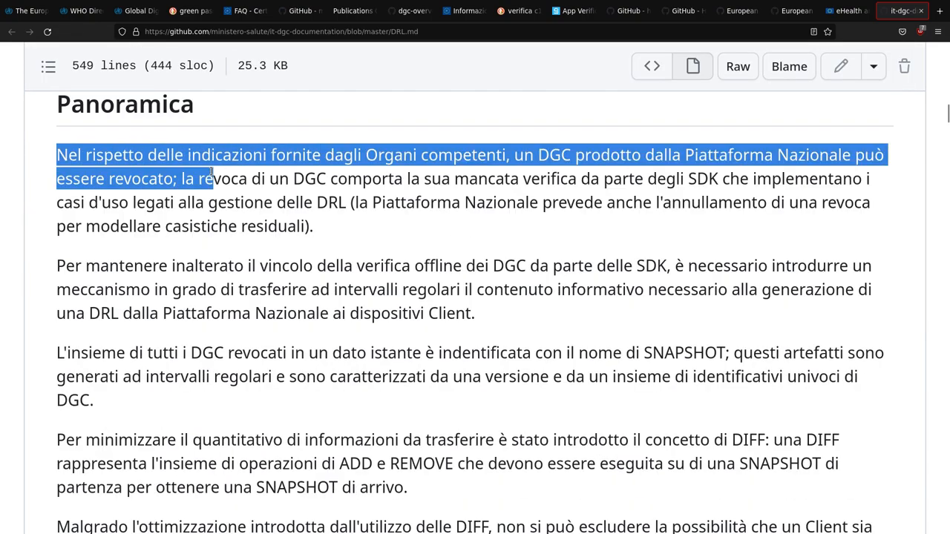
# - Highlight the Panoramica opening paragraph and move down to the Flusso Applicativo diagram
pyautogui.moveTo(211, 178); pyautogui.dragTo(340, 202)
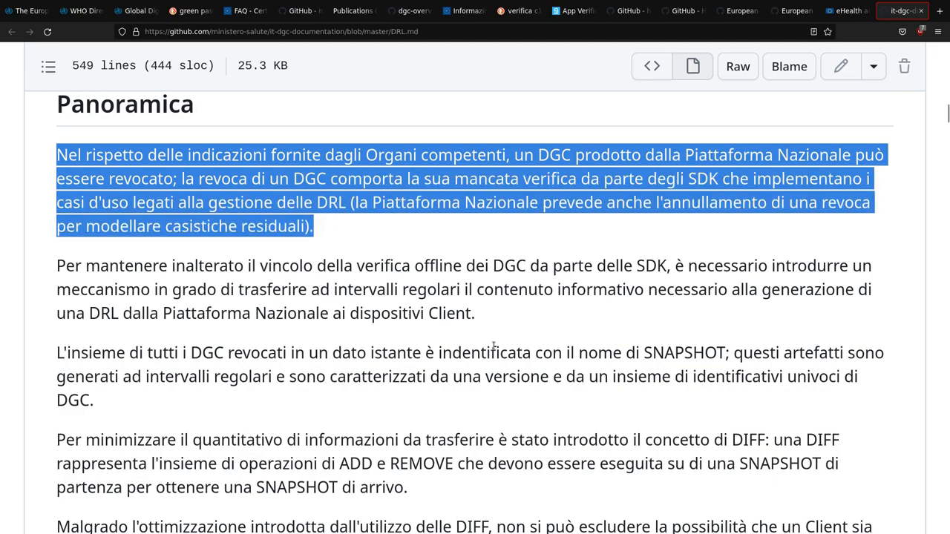
pyautogui.scroll(-3)
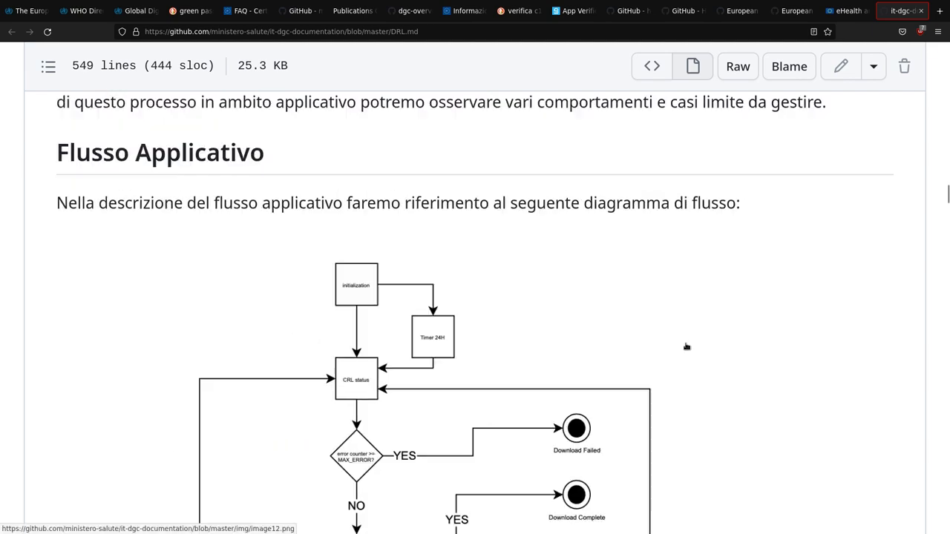